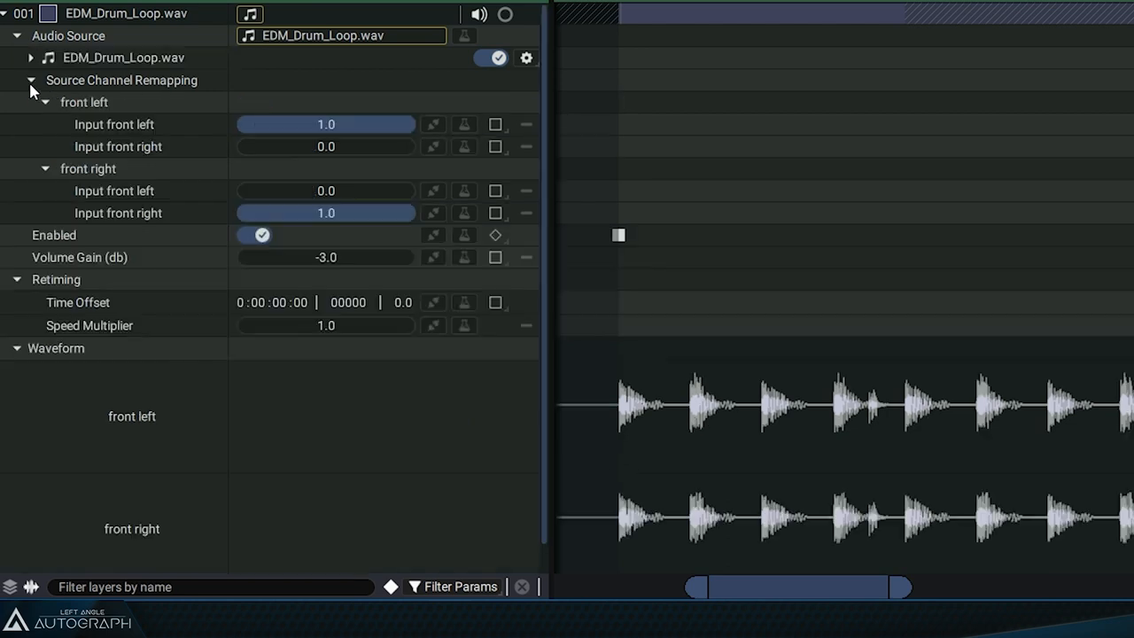
{"action": "mouse_move", "coordinate": [84, 101]}
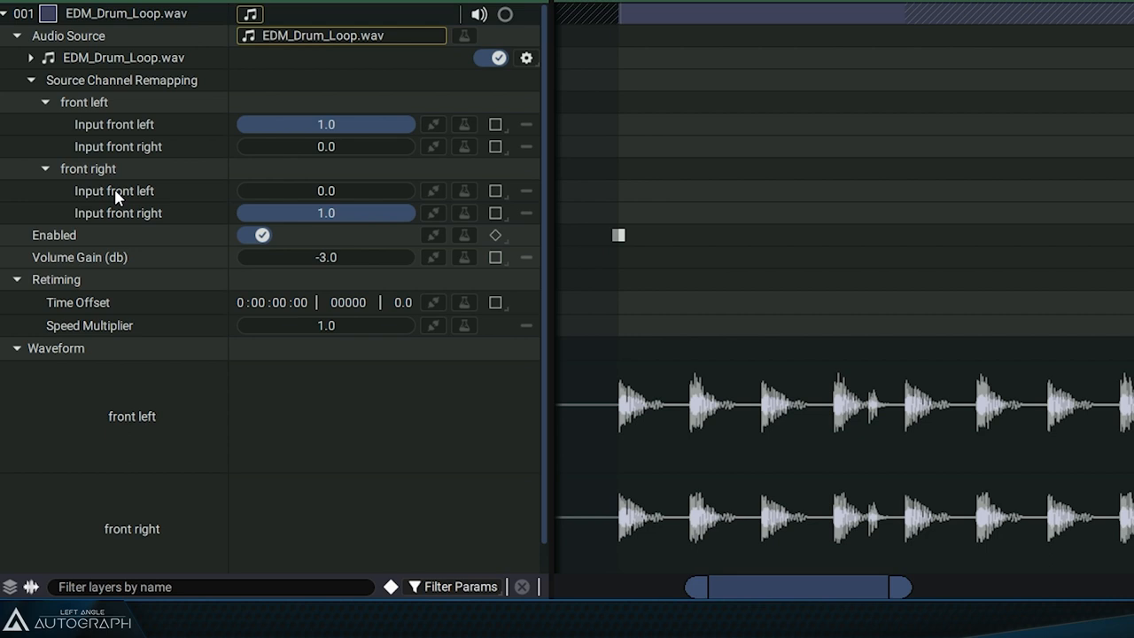
{"action": "mouse_move", "coordinate": [125, 7]}
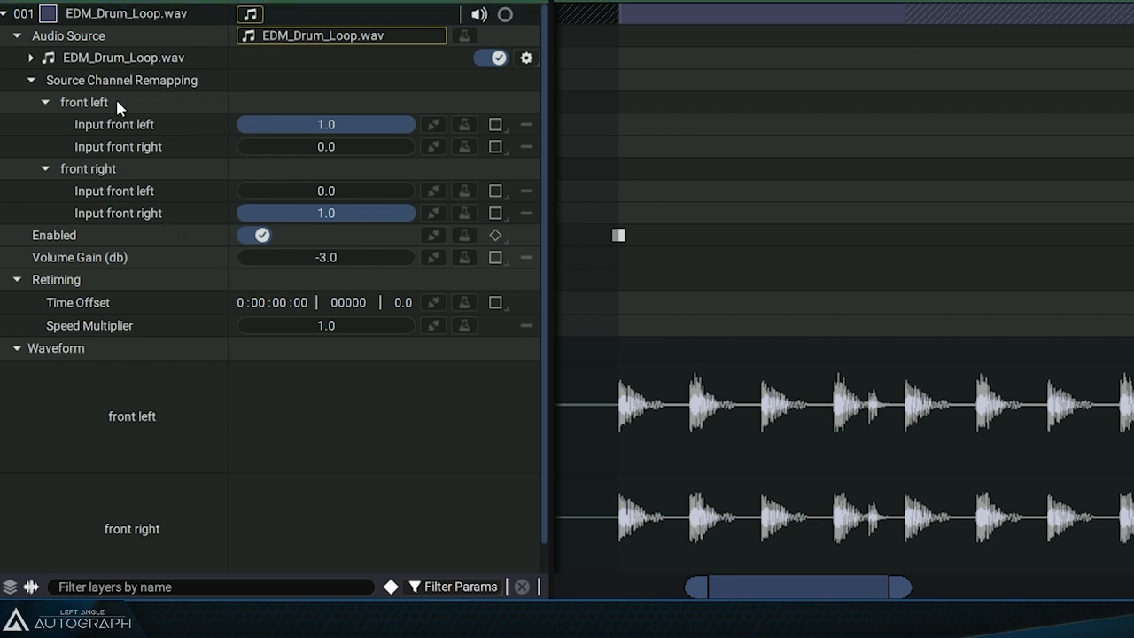
{"action": "mouse_move", "coordinate": [105, 129]}
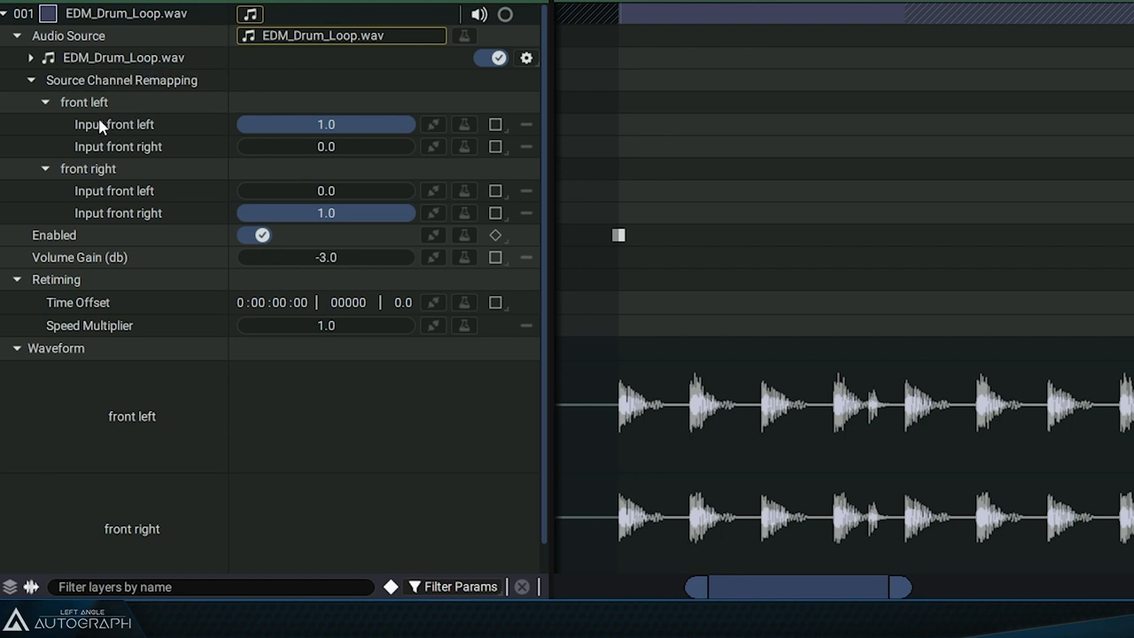
{"action": "mouse_move", "coordinate": [166, 189]}
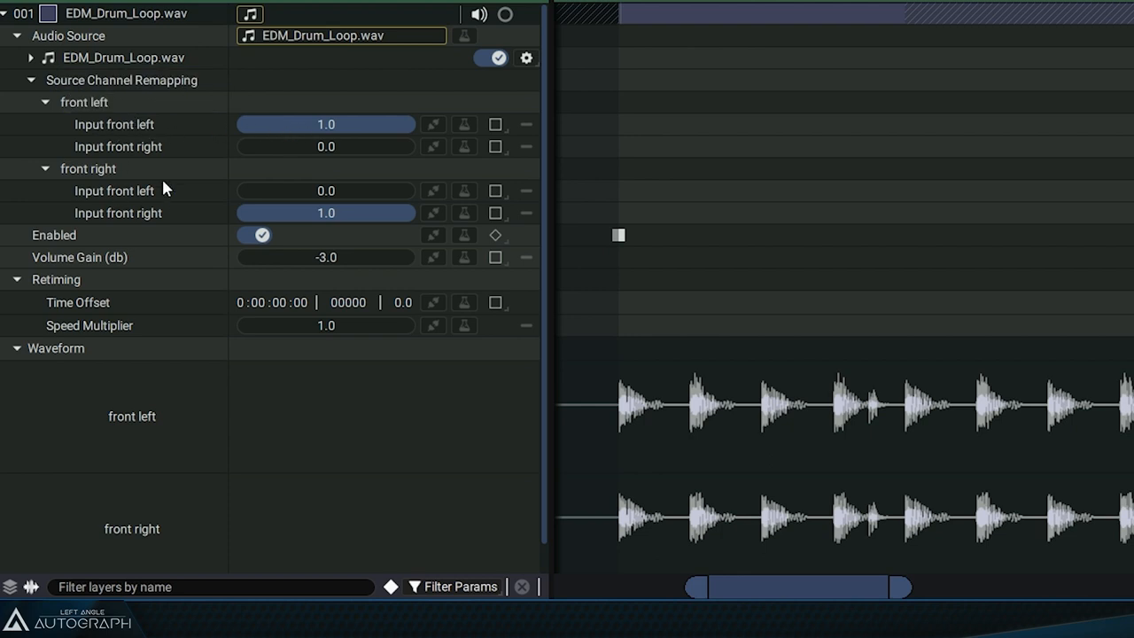
{"action": "mouse_move", "coordinate": [298, 129]}
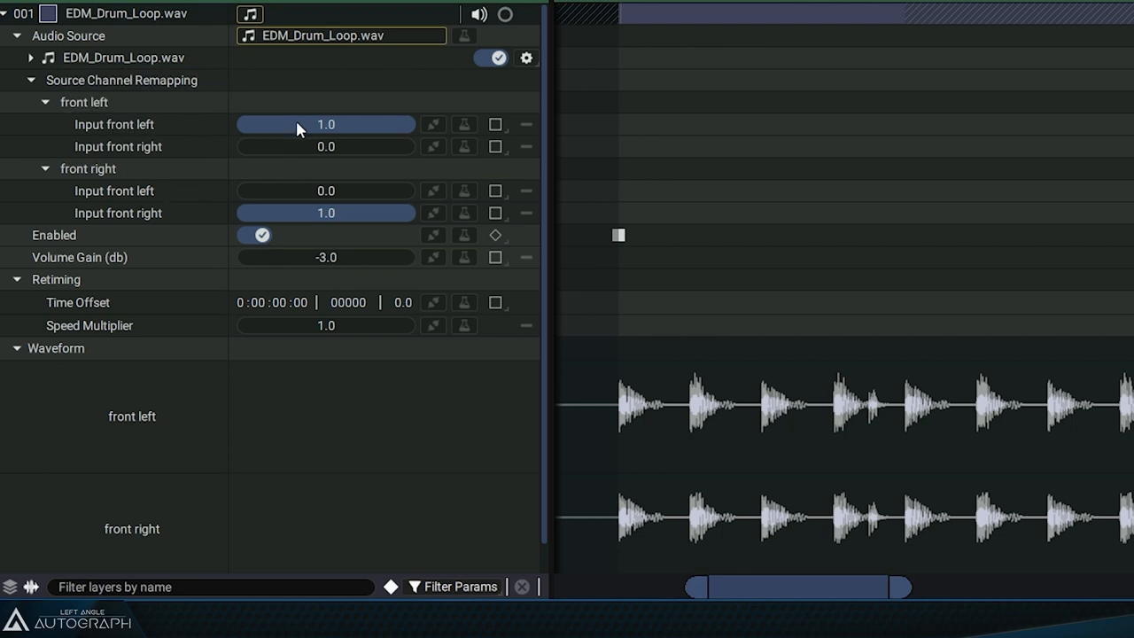
{"action": "mouse_move", "coordinate": [248, 142]}
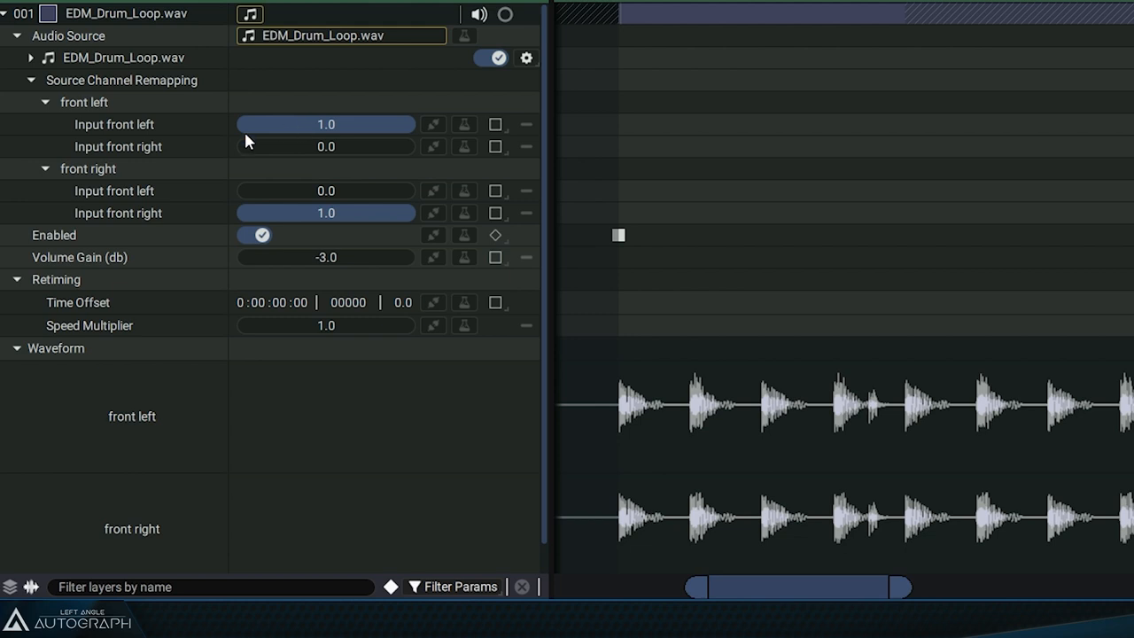
{"action": "mouse_move", "coordinate": [293, 219]}
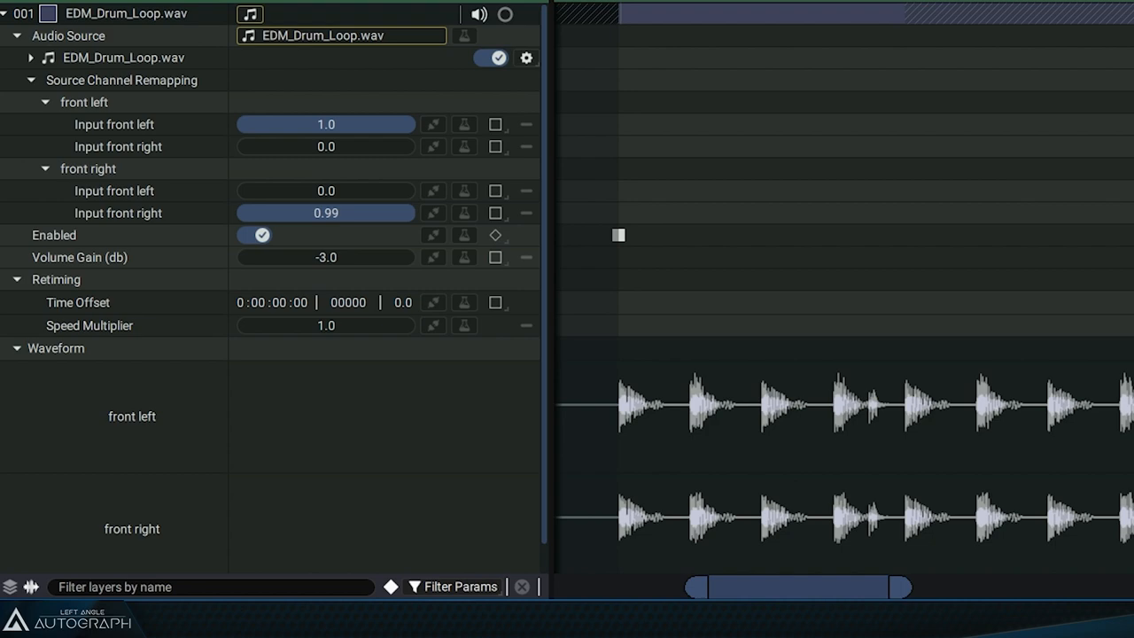
Lower the drum loop's front right > Input front right from 1.0 to 0.0.
{"action": "left_click_drag", "start_coordinate": [408, 212], "coordinate": [252, 212]}
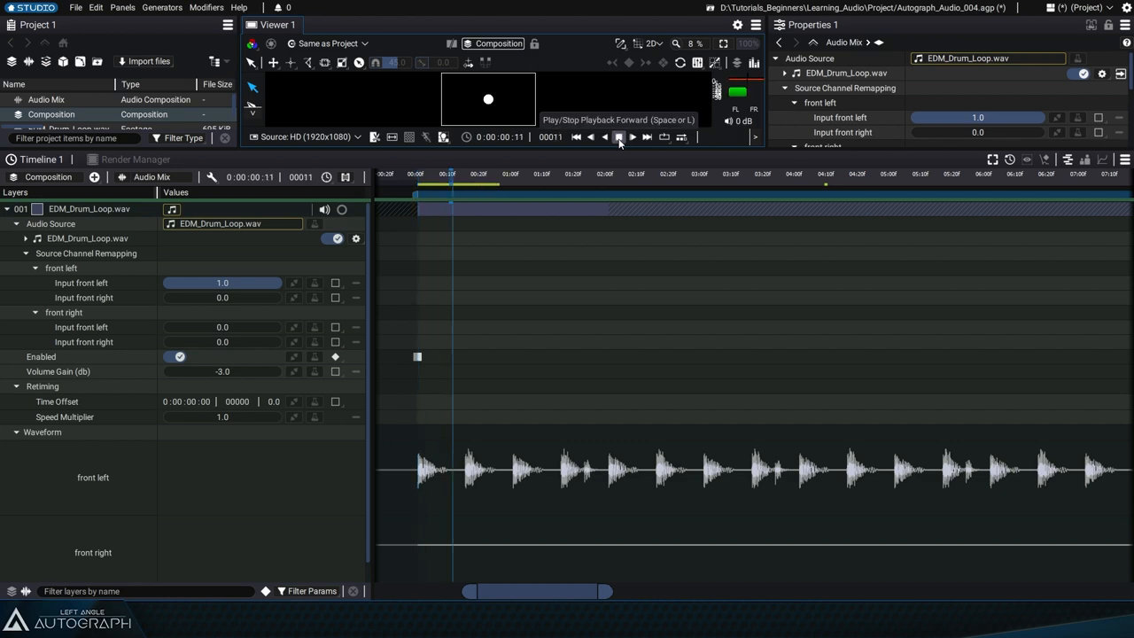
Play back the drum loop with its left output silenced and right output restored.
{"action": "left_click", "coordinate": [618, 137]}
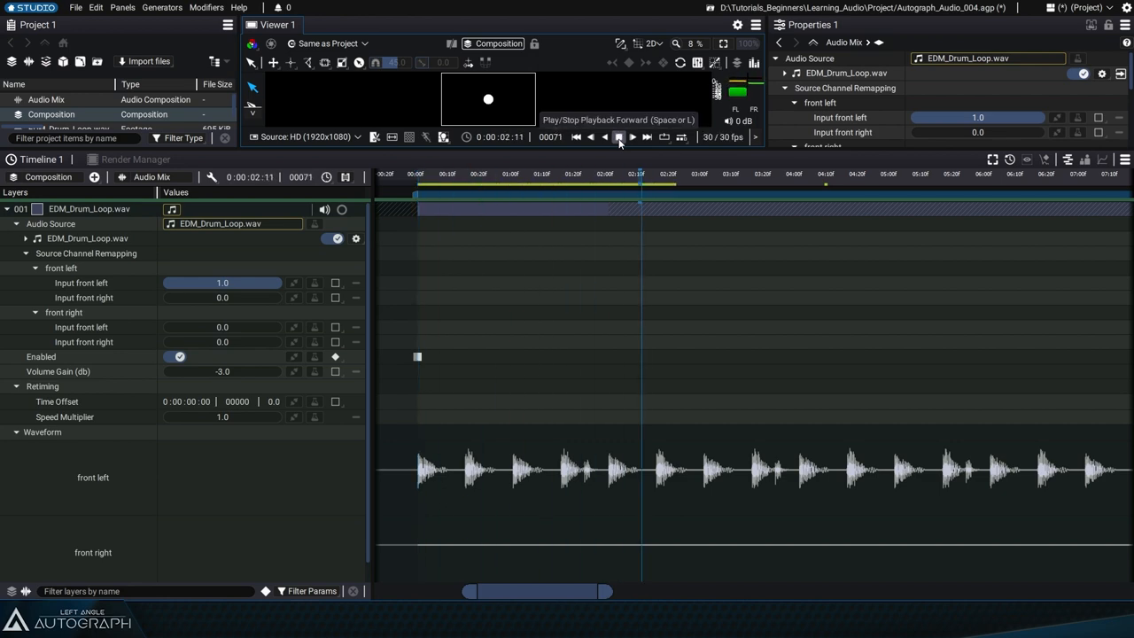
{"action": "left_click", "coordinate": [618, 137]}
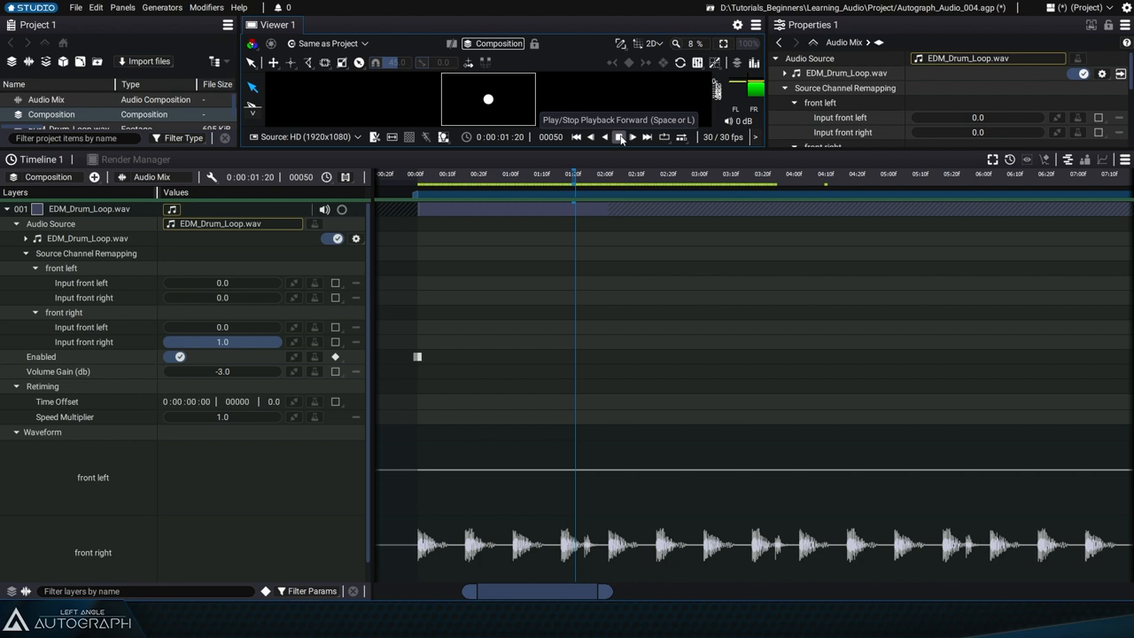
Audition the drum loop's remapping change, then reset Source Channel Remapping to default.
{"action": "left_click", "coordinate": [619, 136]}
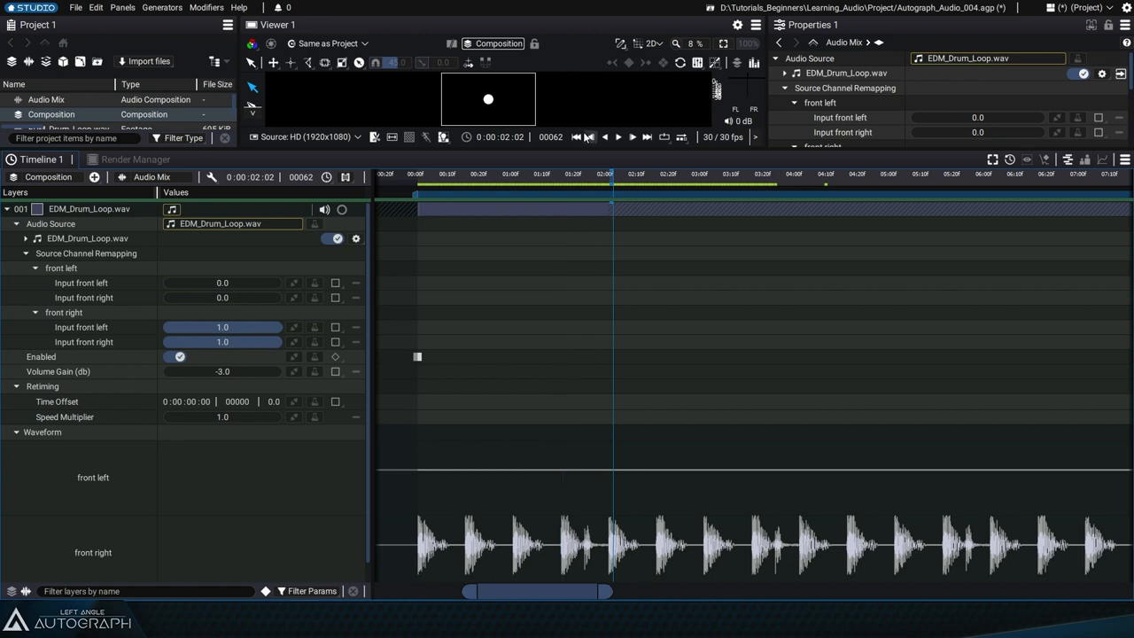
{"action": "left_click", "coordinate": [618, 136]}
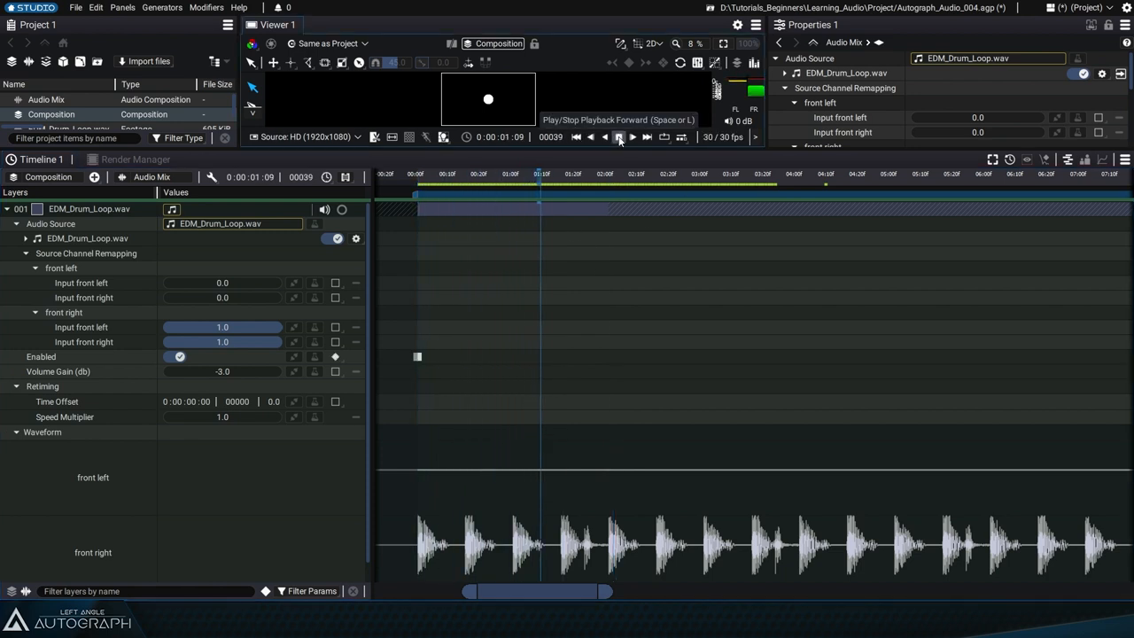
{"action": "left_click", "coordinate": [618, 136]}
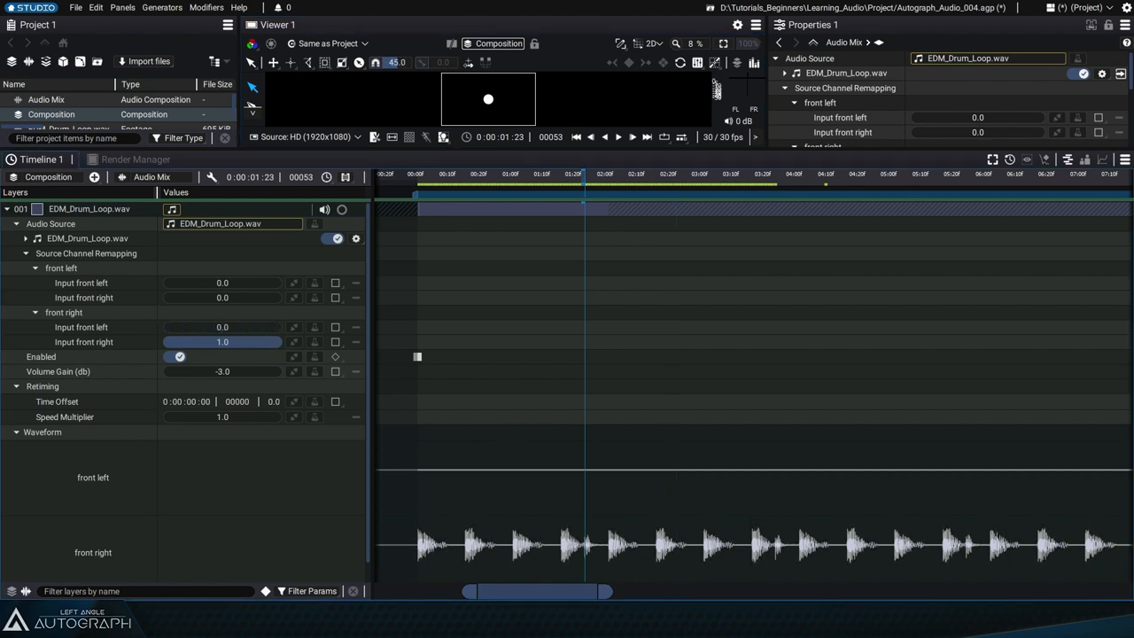
{"action": "double_click", "coordinate": [222, 283]}
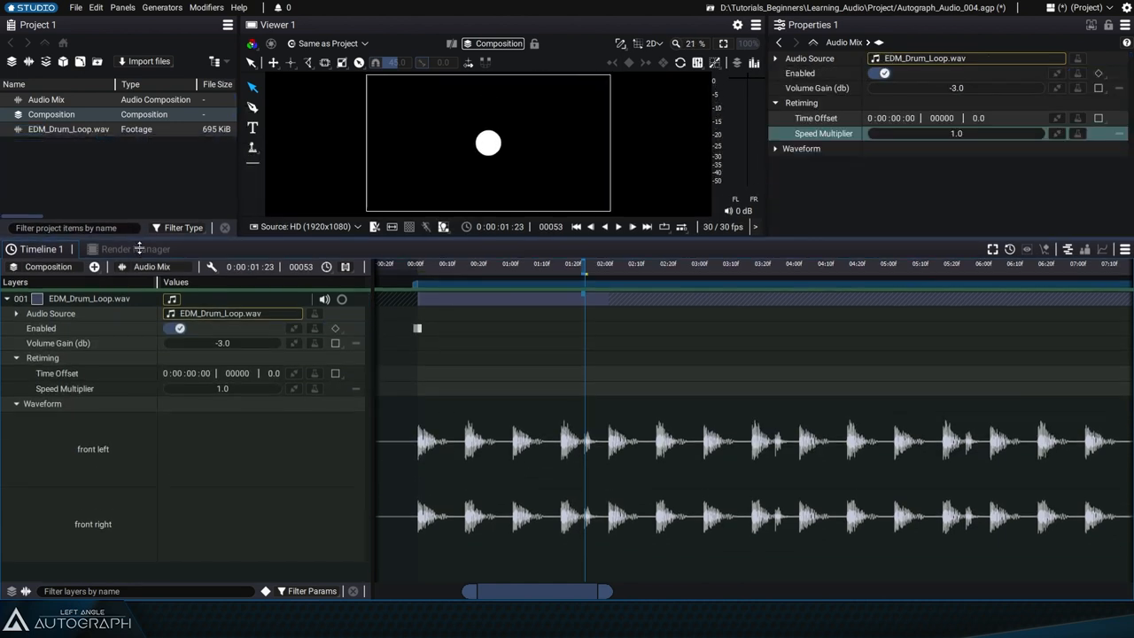
Collapse the drum loop layer's properties and mute that layer.
{"action": "left_click", "coordinate": [7, 299]}
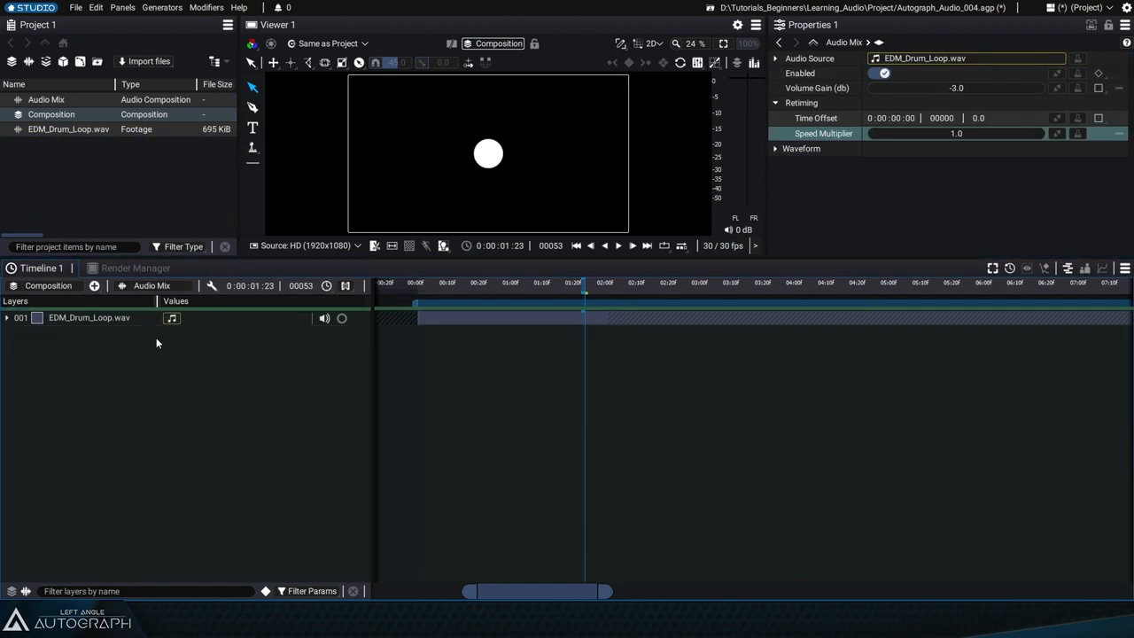
{"action": "left_click", "coordinate": [324, 318]}
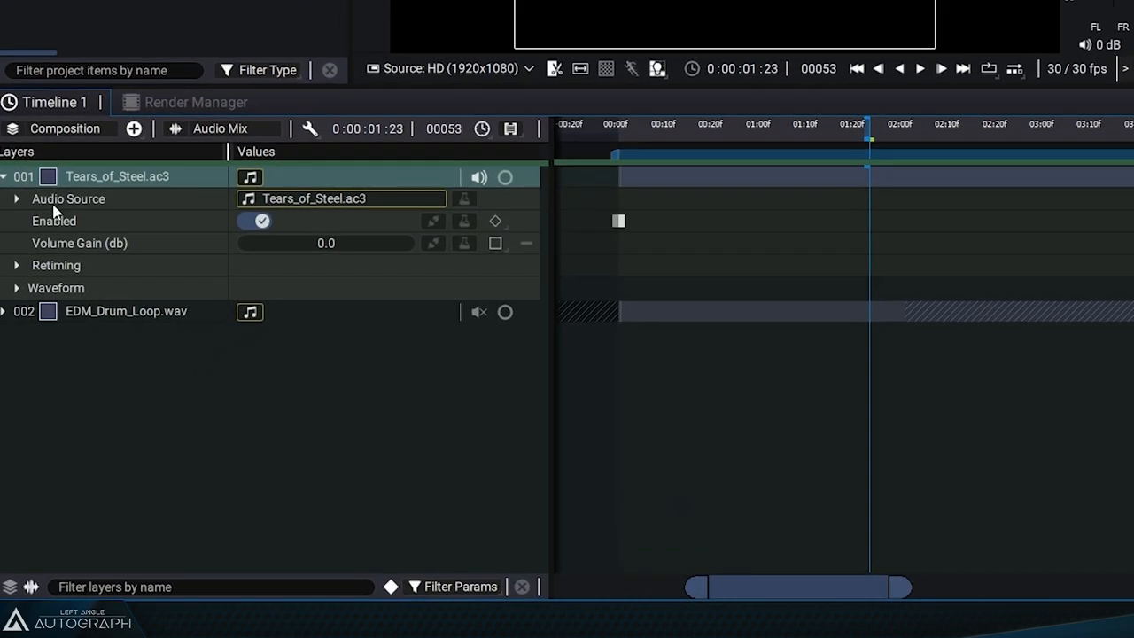
Expand Audio Source and Source Channel Remapping on the Tears_of_Steel.ac3 layer.
{"action": "left_click", "coordinate": [15, 199]}
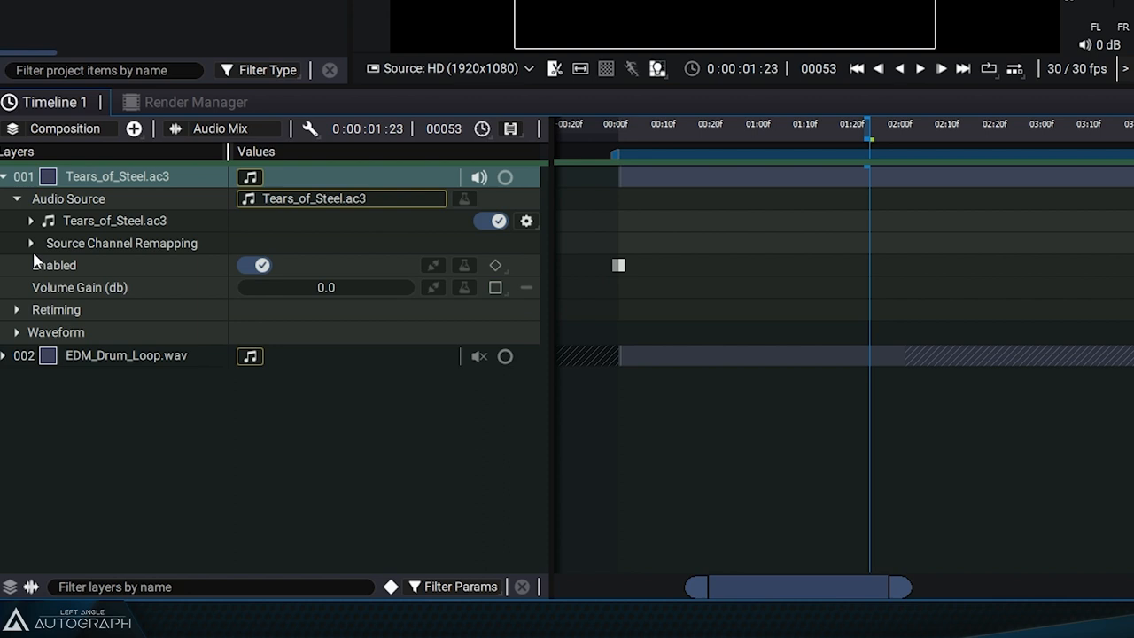
{"action": "left_click", "coordinate": [31, 242]}
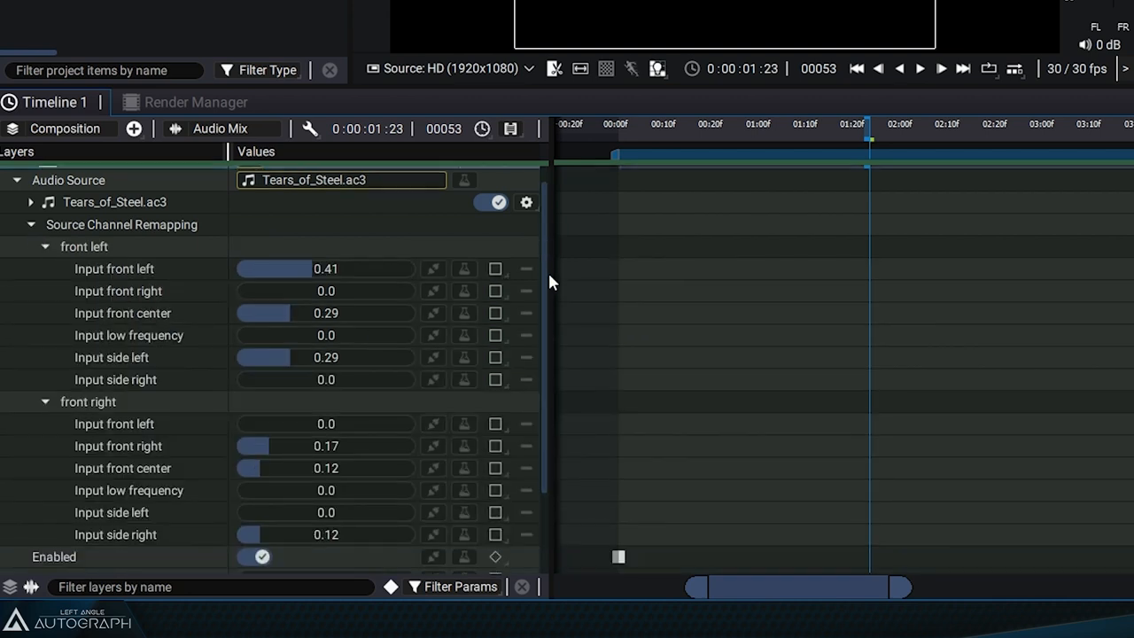
{"action": "scroll", "scroll_direction": "down", "scroll_amount": 3}
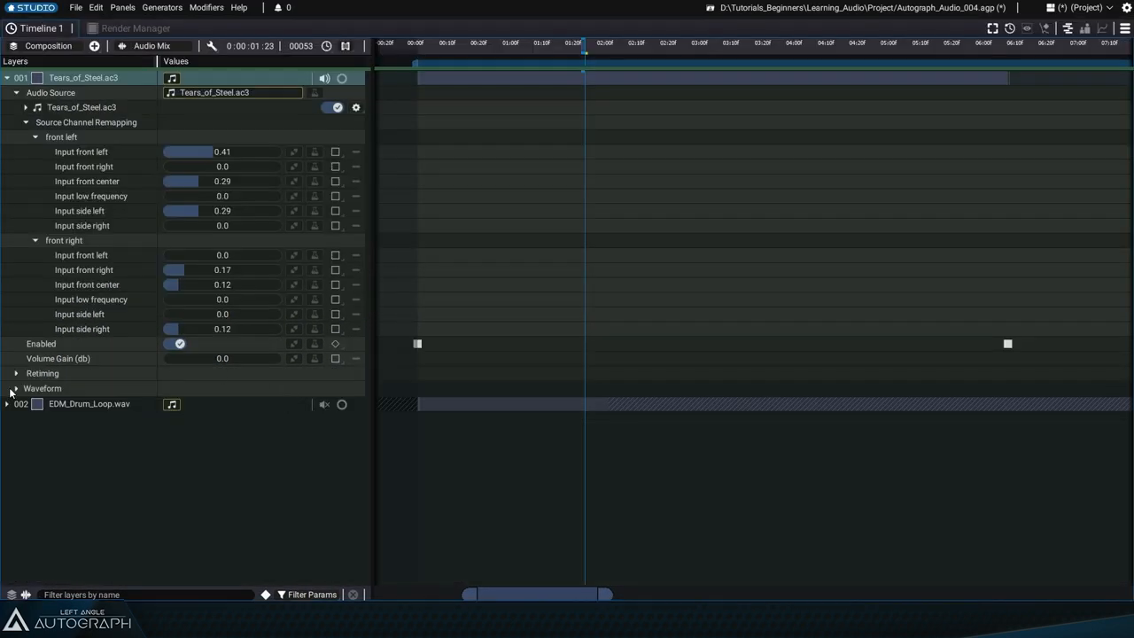
Show the Tears of Steel waveform and play the audio at 18 dB gain.
{"action": "left_click", "coordinate": [16, 388]}
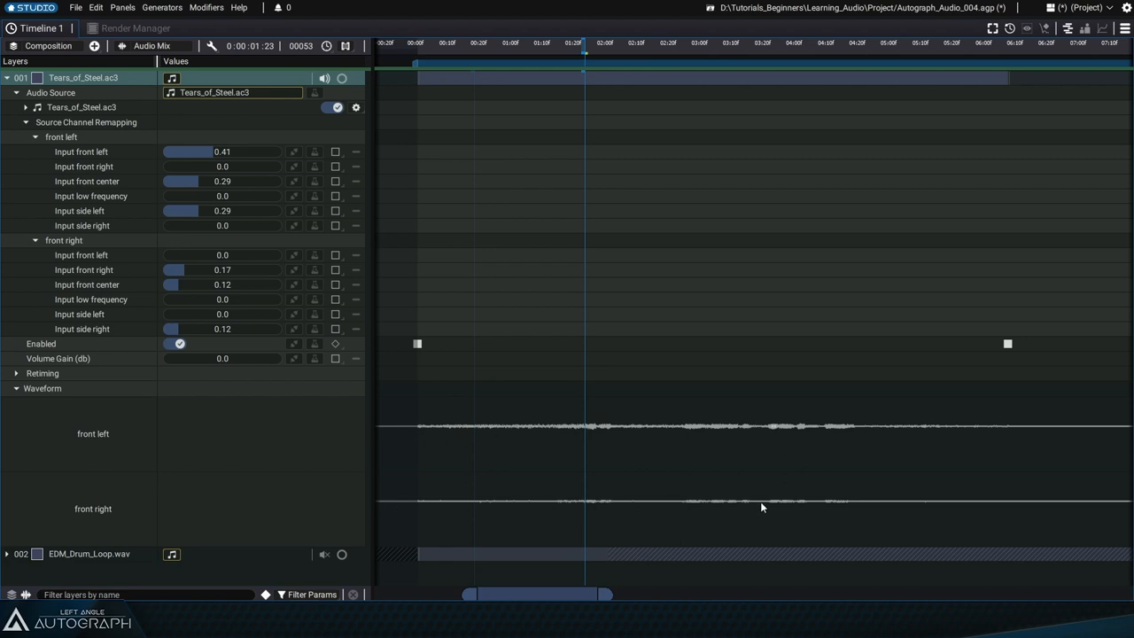
{"action": "mouse_move", "coordinate": [219, 364]}
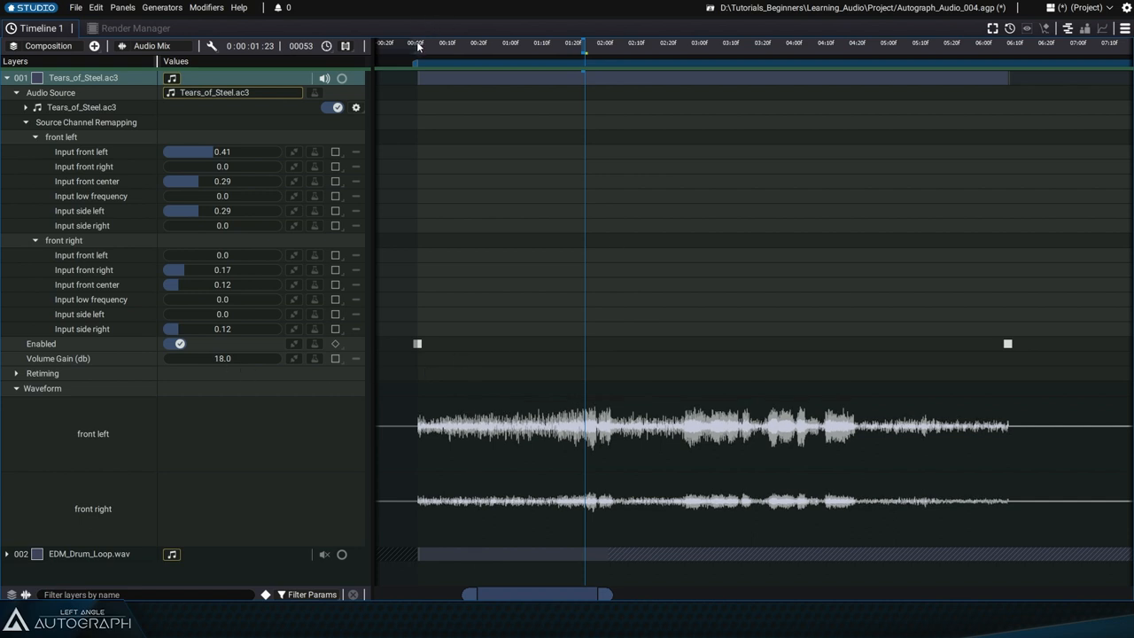
{"action": "left_click", "coordinate": [439, 43]}
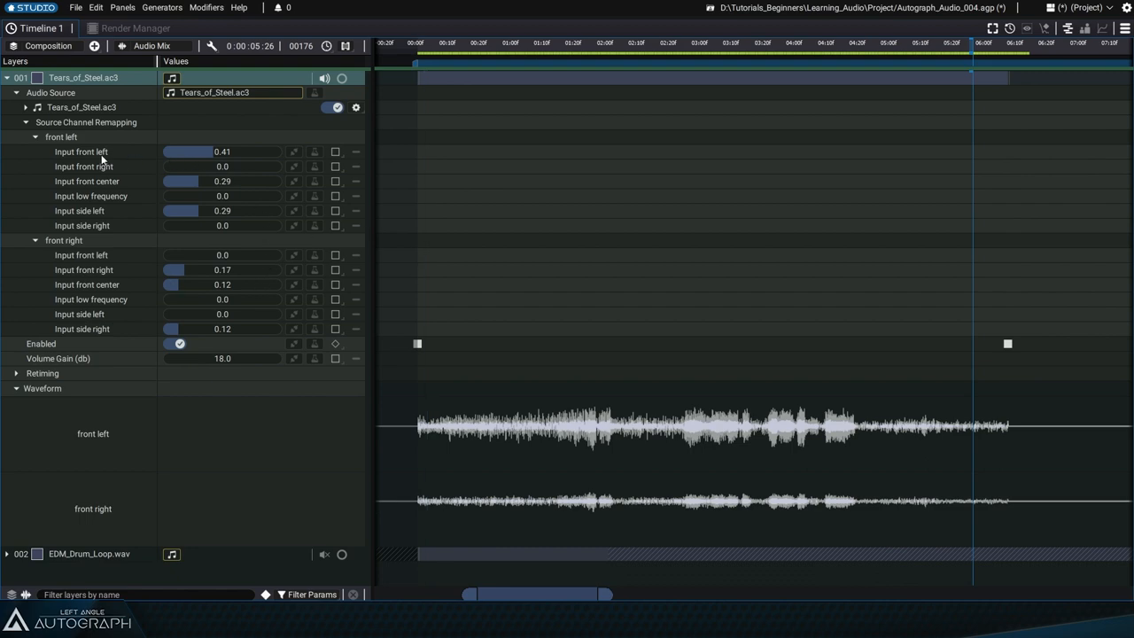
{"action": "mouse_move", "coordinate": [115, 292]}
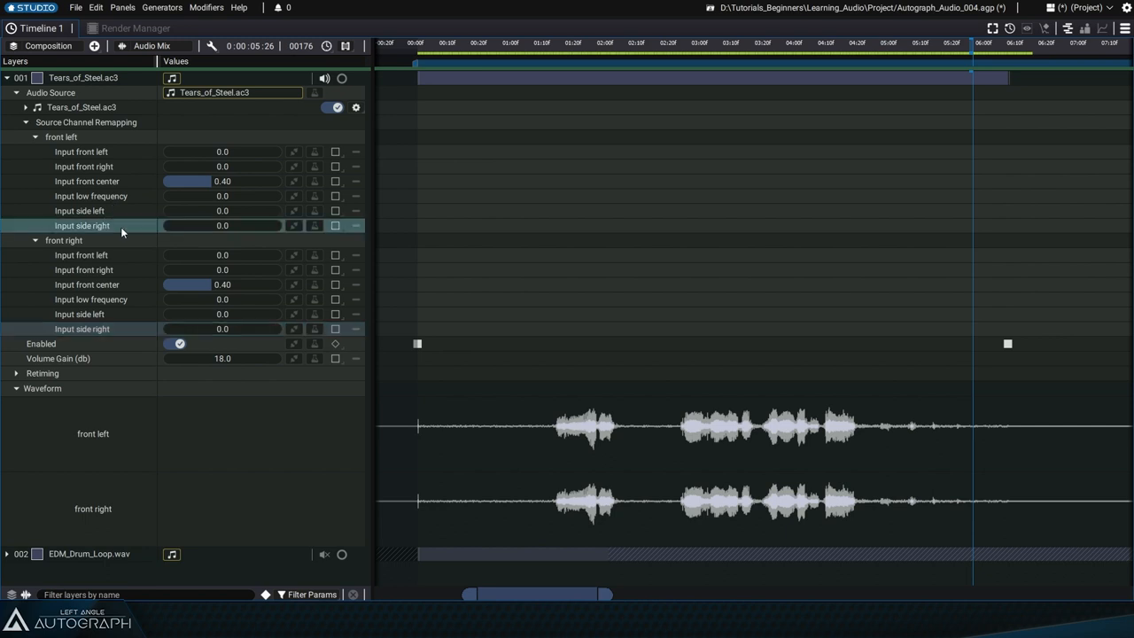
Set both Tears of Steel Input side right values to 0.76.
{"action": "left_click_drag", "start_coordinate": [190, 225], "coordinate": [275, 225]}
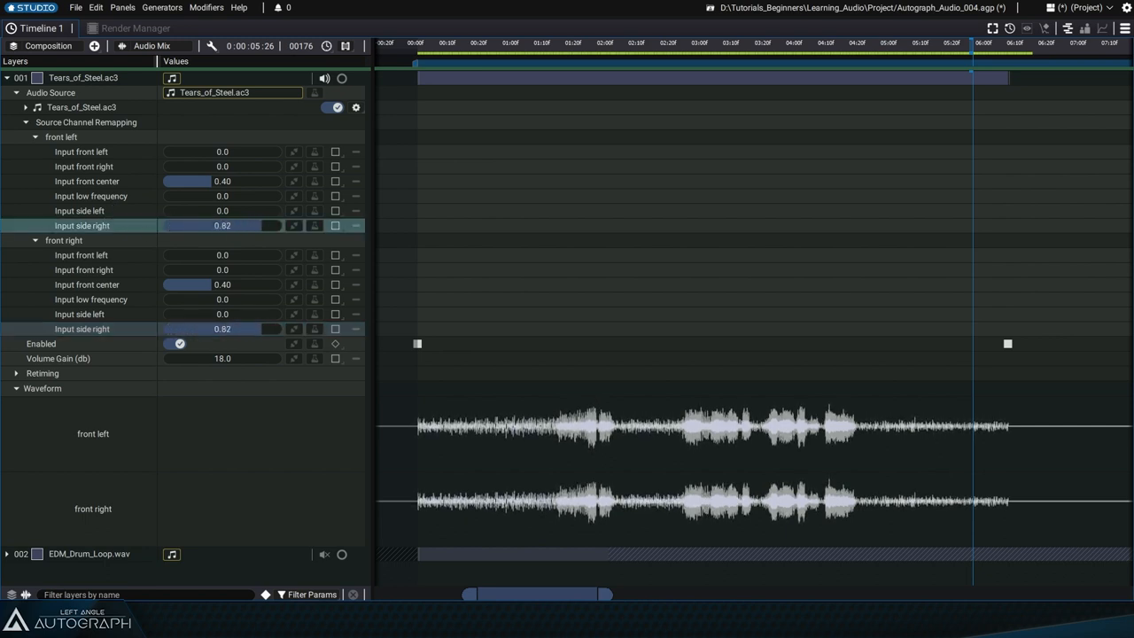
{"action": "left_click_drag", "start_coordinate": [272, 225], "coordinate": [266, 225]}
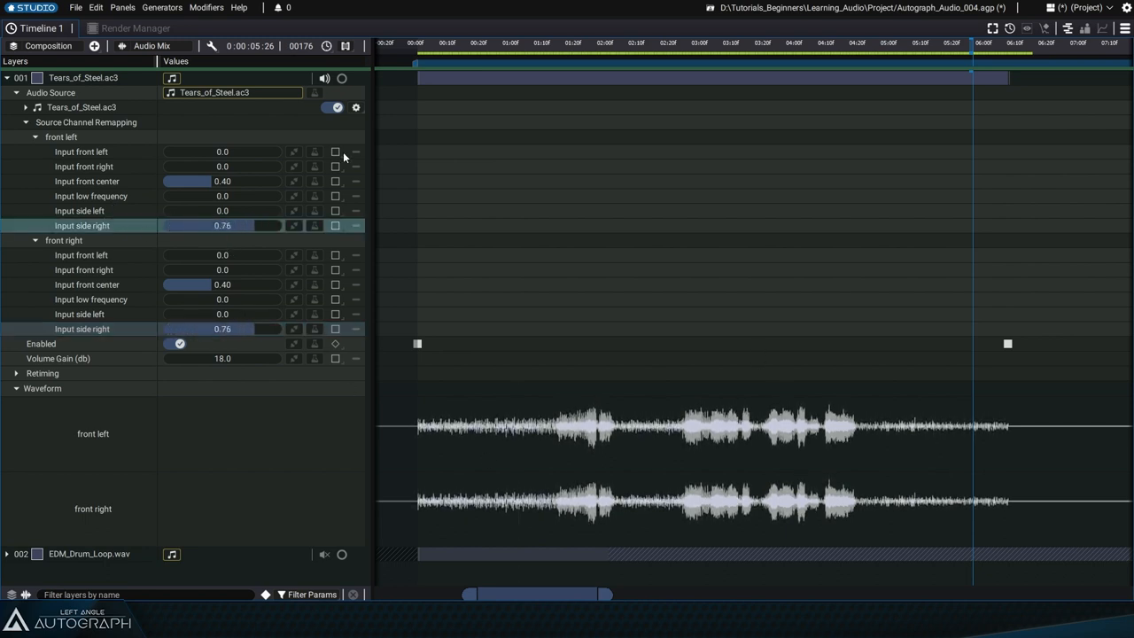